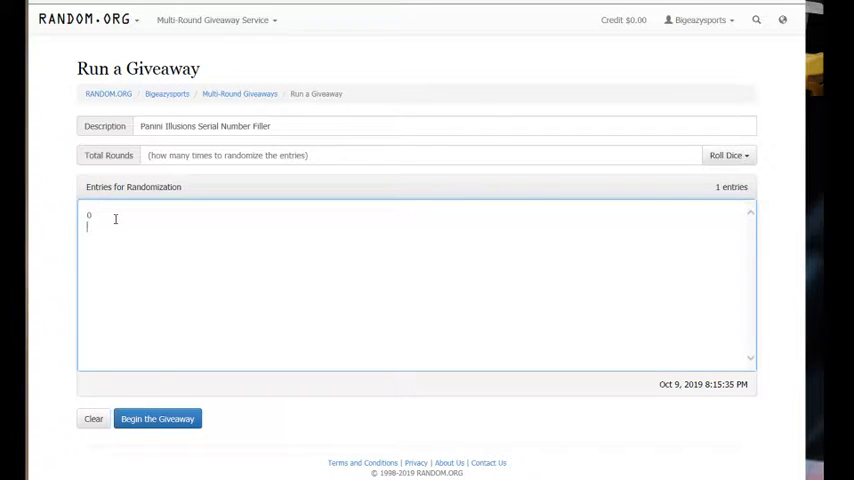
Finish the giveaway entry list with the remaining digits so it holds 0 through 9
{"action": "type", "text": "1"}
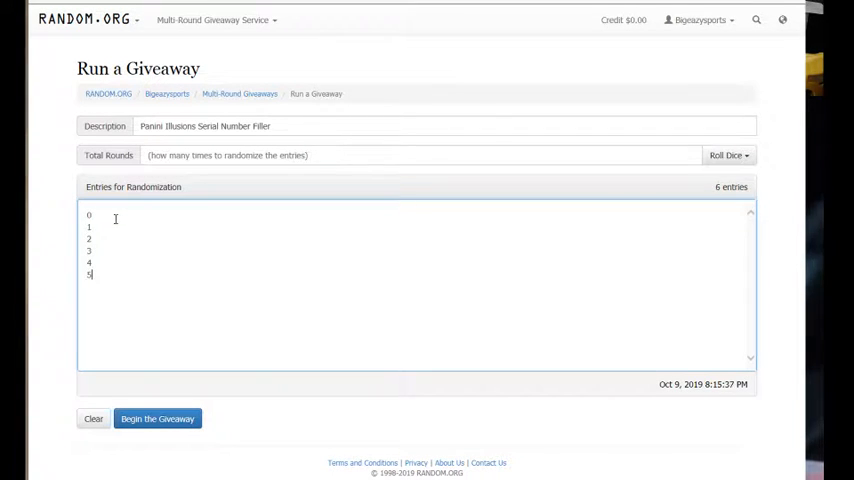
{"action": "type", "text": "6"}
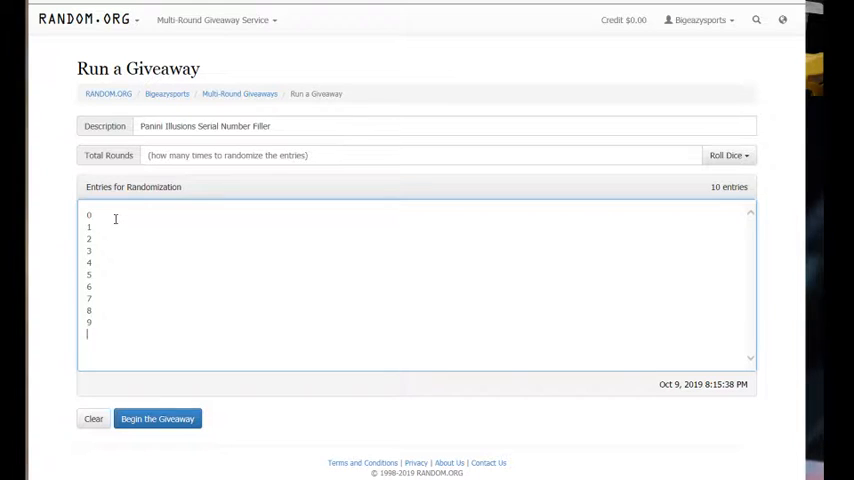
{"action": "left_click", "coordinate": [728, 156]}
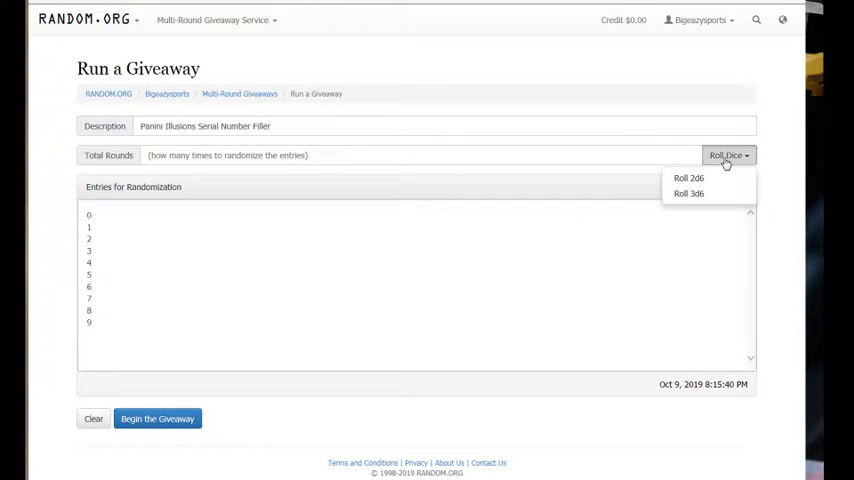
Roll 2d6 to set 5 rounds and begin the giveaway
{"action": "left_click", "coordinate": [688, 178]}
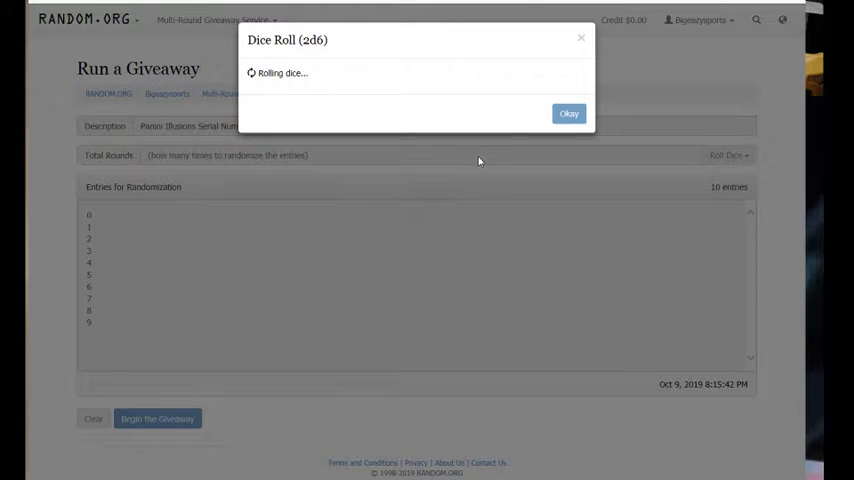
{"action": "left_click", "coordinate": [568, 112]}
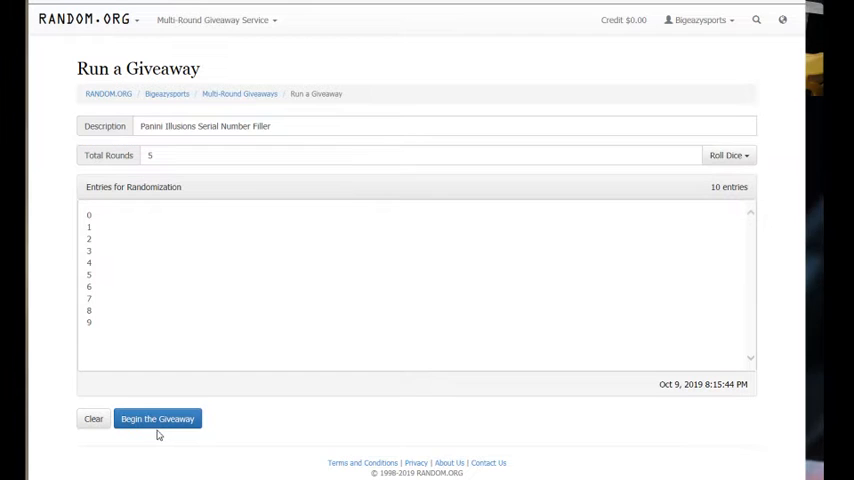
{"action": "left_click", "coordinate": [156, 418]}
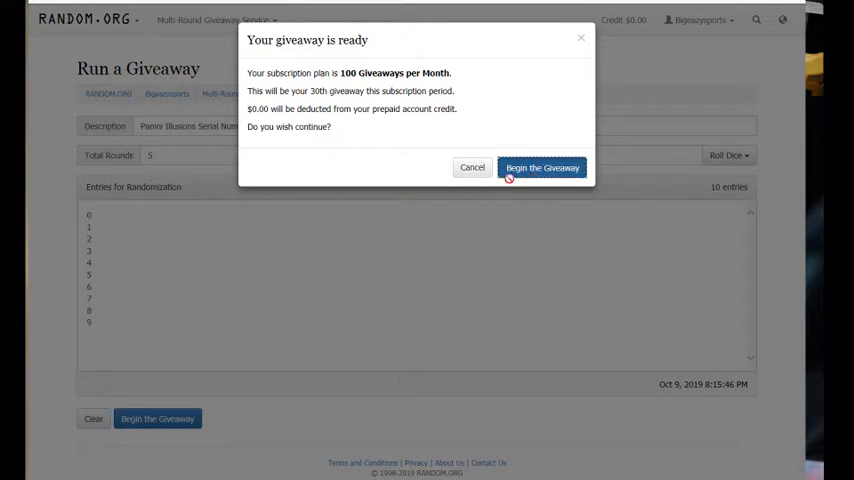
{"action": "left_click", "coordinate": [542, 168]}
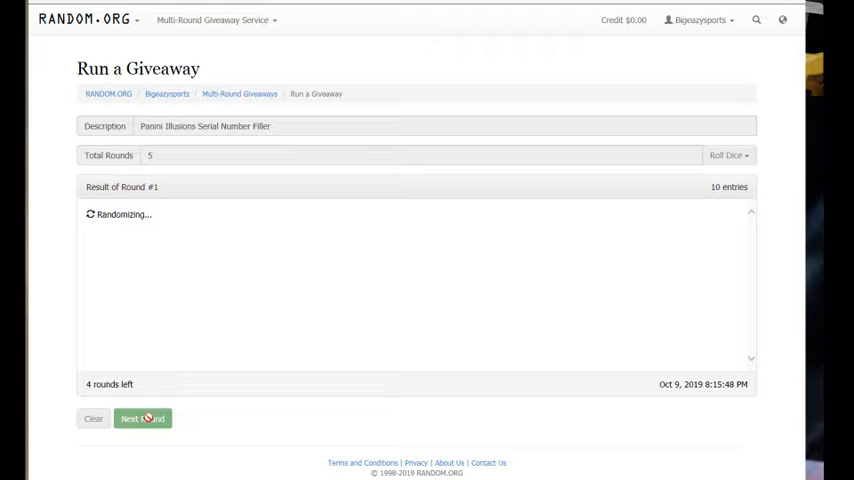
Advance the giveaway through its randomization rounds
{"action": "left_click", "coordinate": [142, 418]}
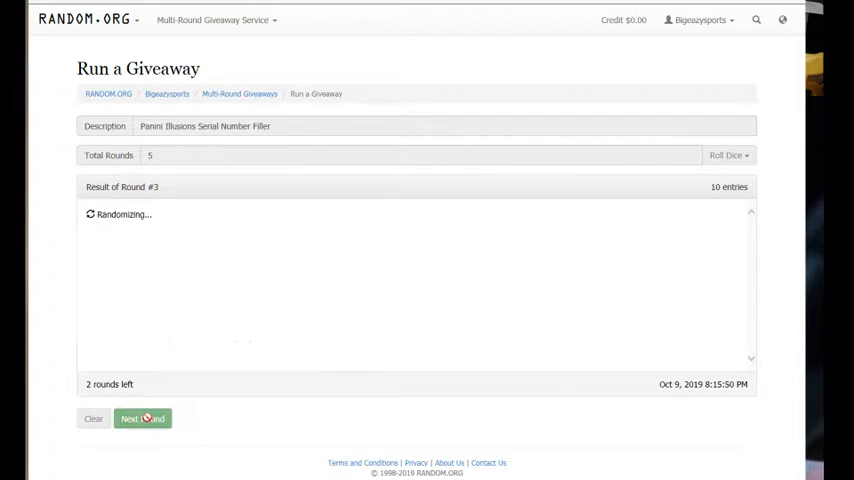
{"action": "left_click", "coordinate": [142, 418]}
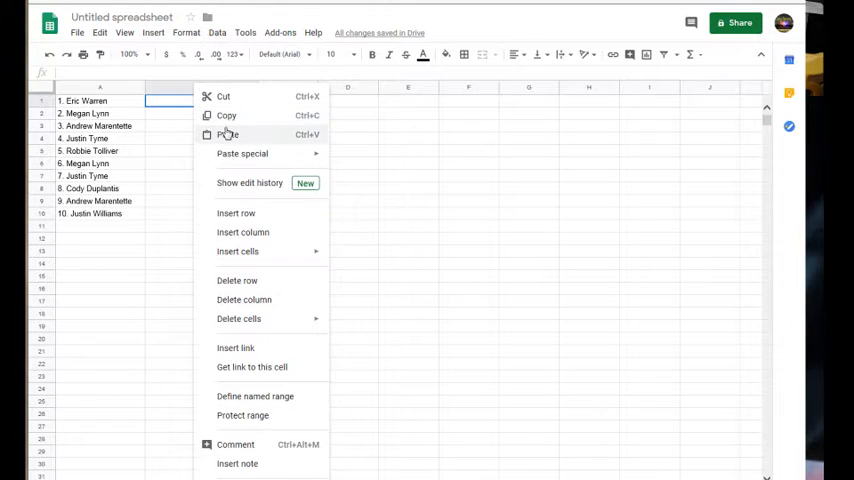
Paste the giveaway results into column B next to the ten names
{"action": "left_click", "coordinate": [228, 134]}
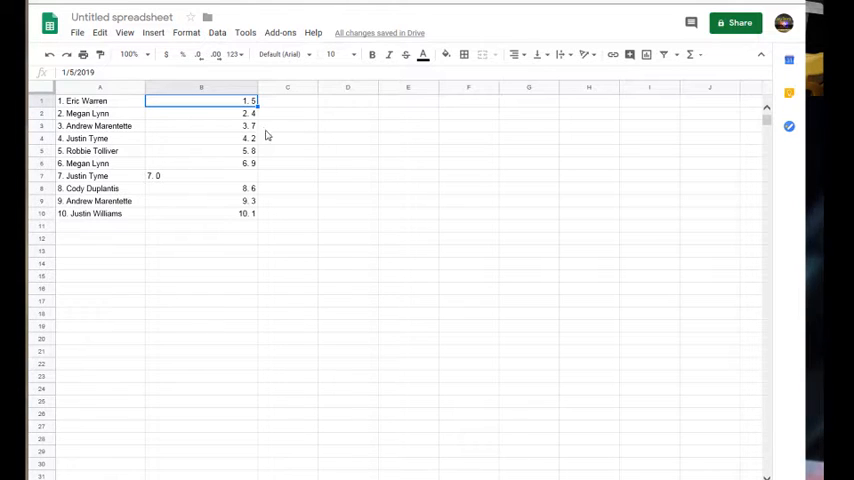
{"action": "mouse_move", "coordinate": [284, 168]}
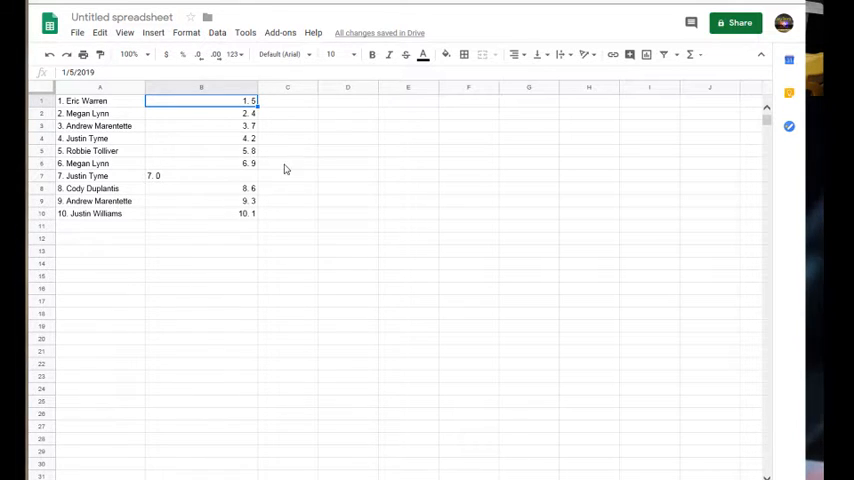
{"action": "mouse_move", "coordinate": [256, 184]}
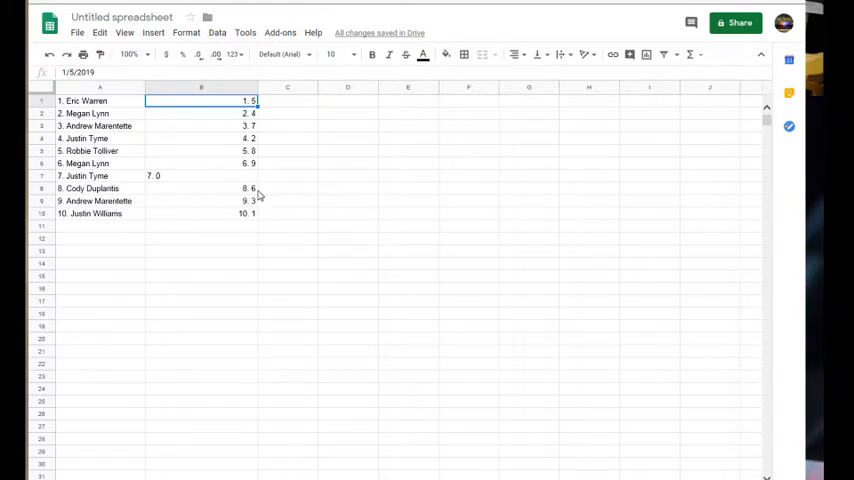
{"action": "mouse_move", "coordinate": [262, 216]}
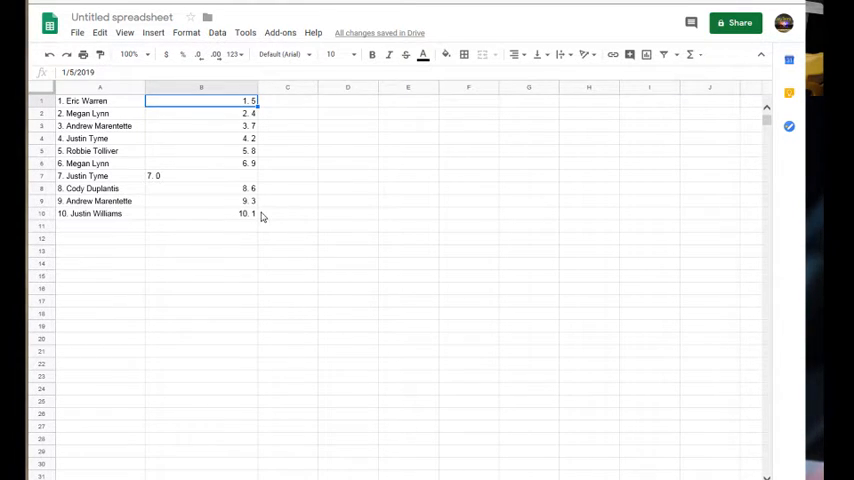
{"action": "mouse_move", "coordinate": [260, 216]}
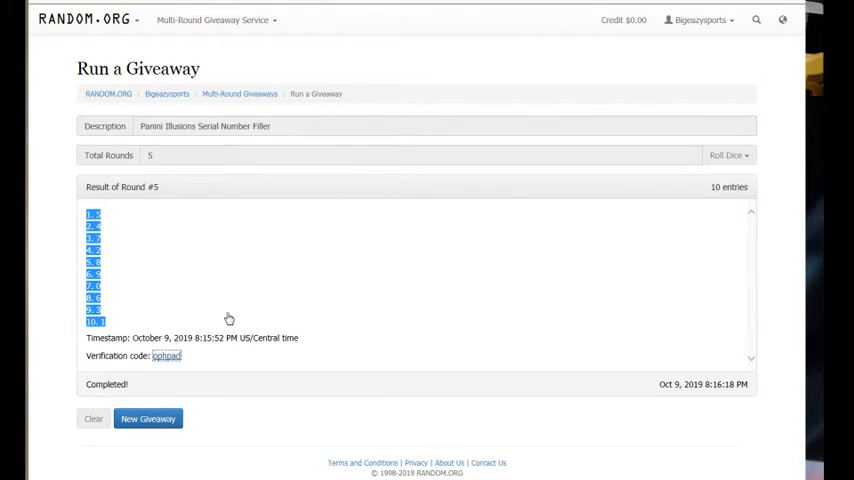
Return to RANDOM.ORG to show the finished Round #5 results and verification code
{"action": "left_click", "coordinate": [166, 356]}
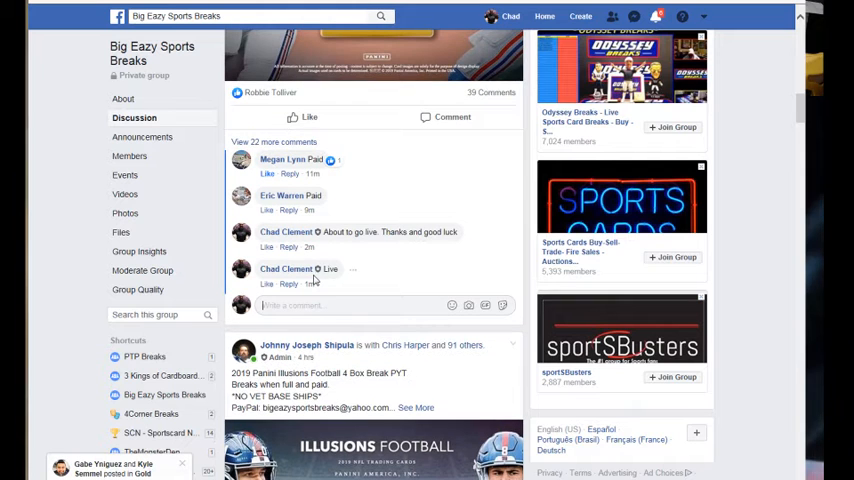
Write the reply 'Done' in the comment field under the group post
{"action": "scroll", "scroll_direction": "down", "scroll_amount": 3}
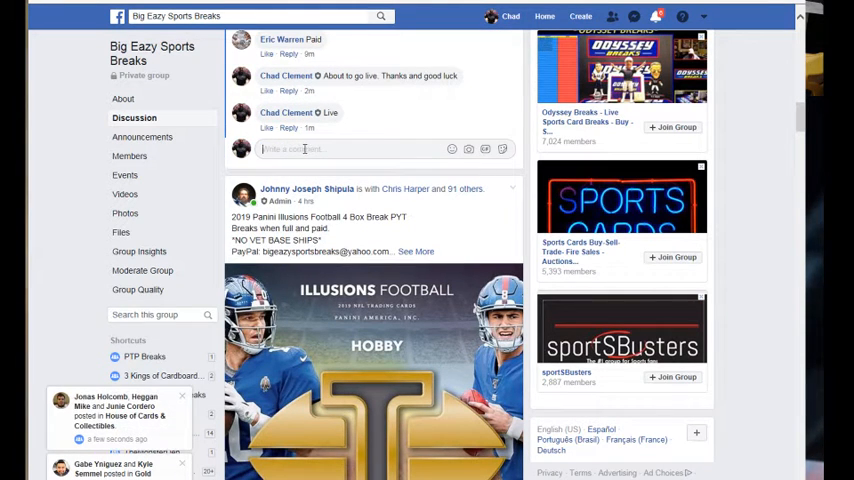
{"action": "type", "text": "Don"}
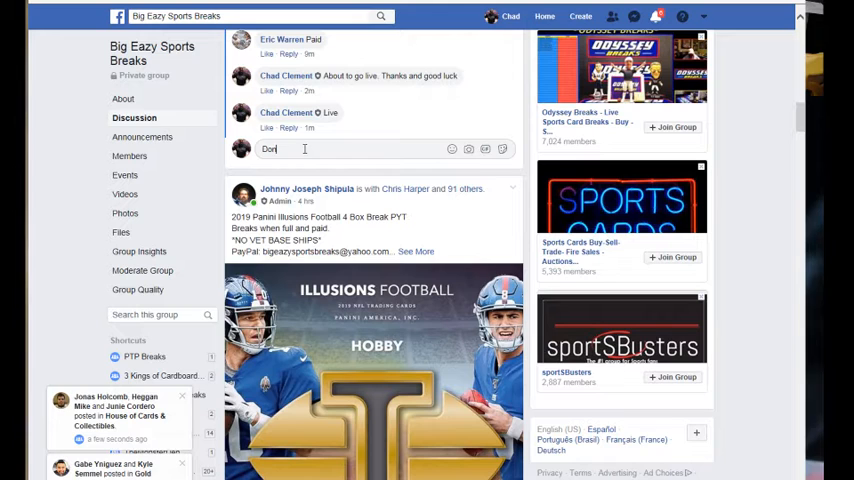
{"action": "type", "text": "e"}
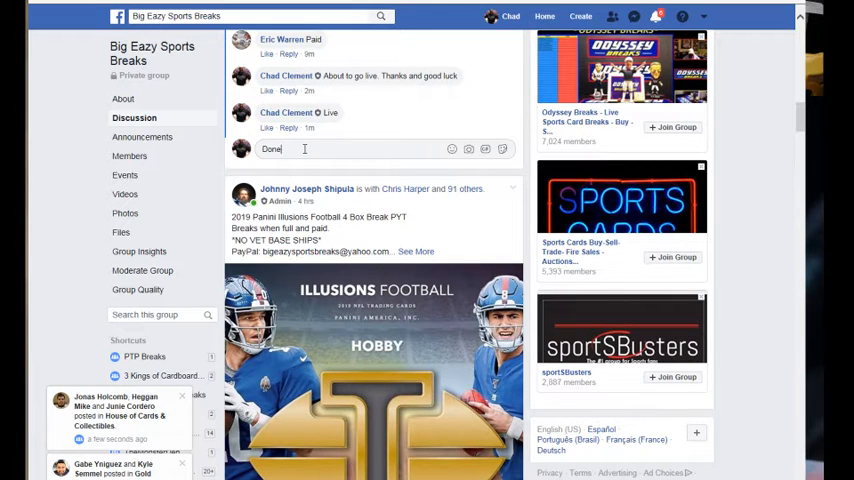